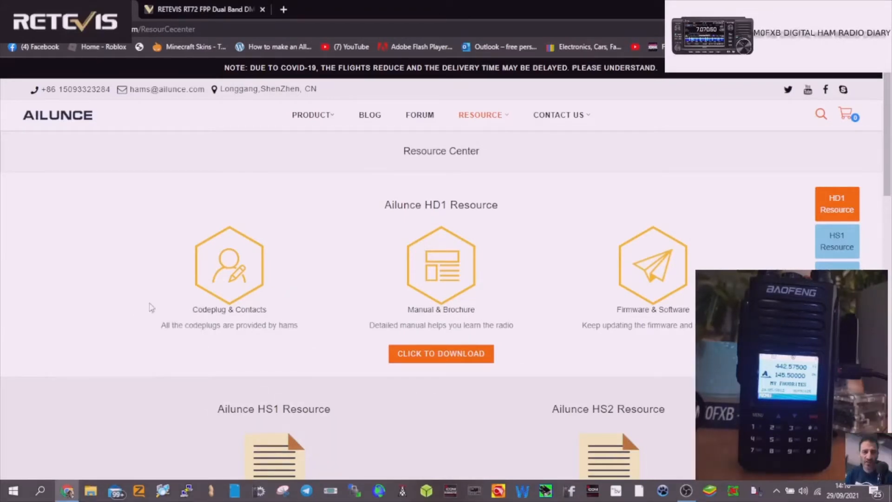
{"action": "mouse_move", "coordinate": [165, 193]}
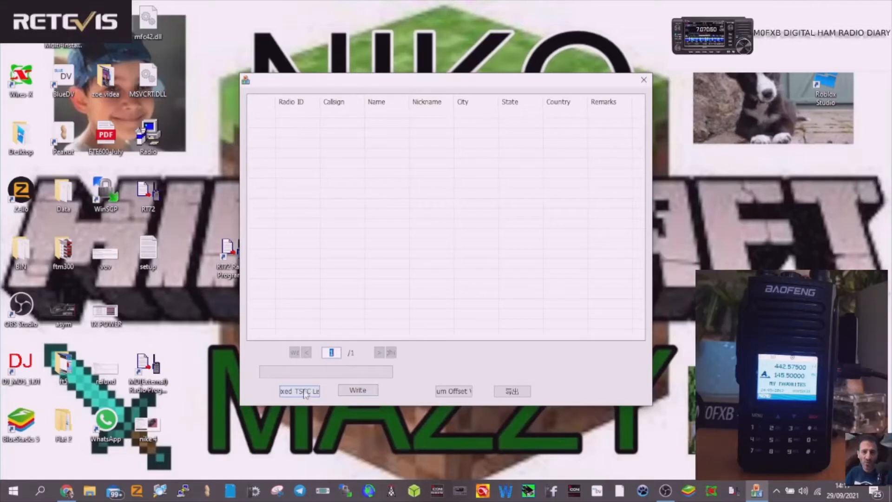
Begin writing the imported contact list to the connected radio, transfer at 1%.
{"action": "left_click", "coordinate": [299, 390]}
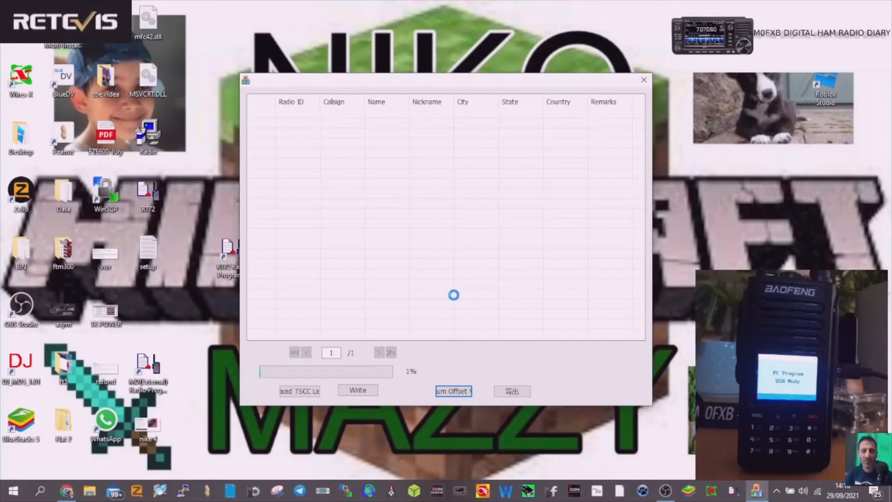